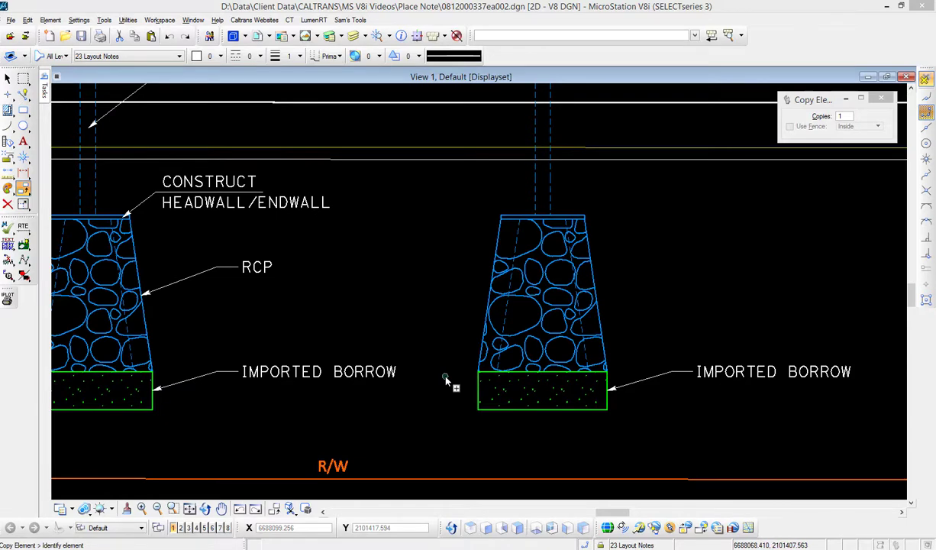
pyautogui.moveTo(352, 320)
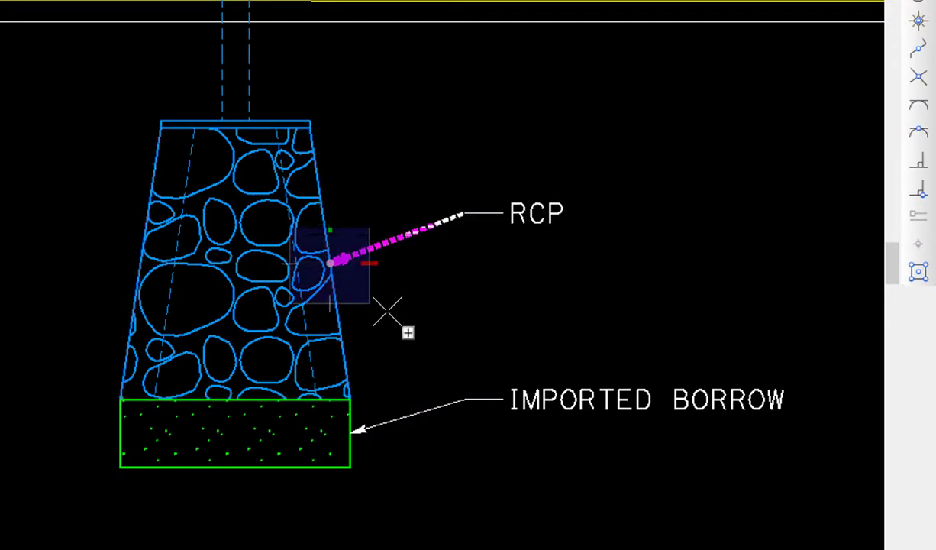
# - Place the copied RCP note with its leader arrow on the right headwall's sloped edge
pyautogui.click(388, 311)
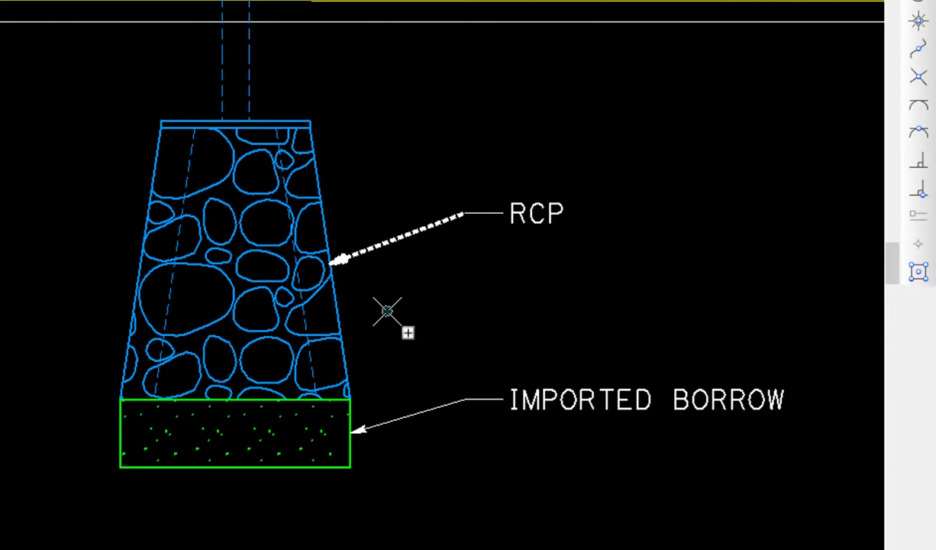
pyautogui.moveTo(353, 102)
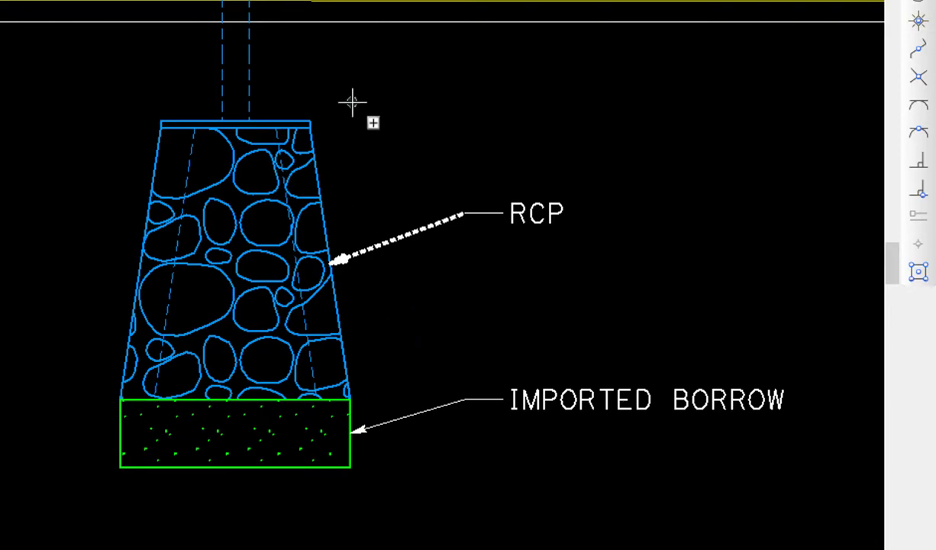
pyautogui.moveTo(333, 67)
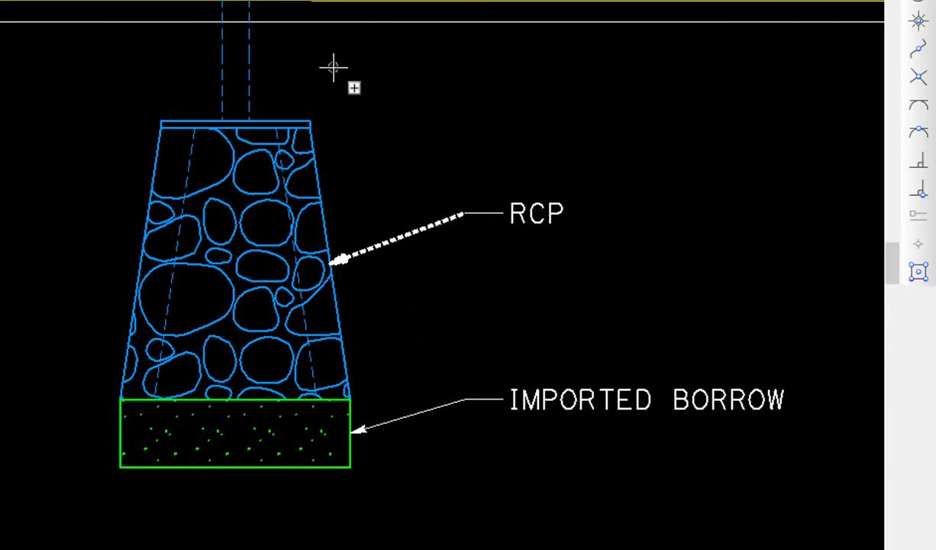
# - Choose Modify Element from the right-click Modify popup menu
pyautogui.rightClick(336, 65)
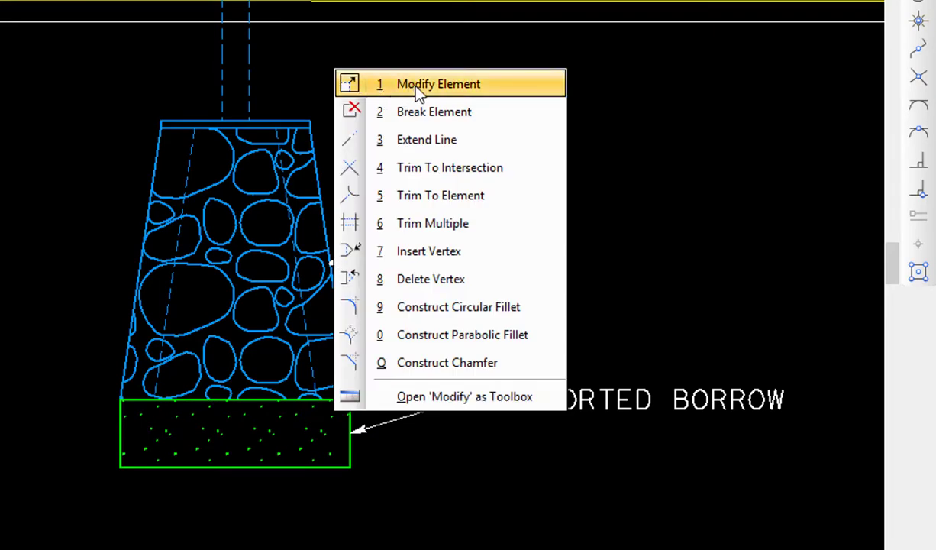
pyautogui.click(438, 84)
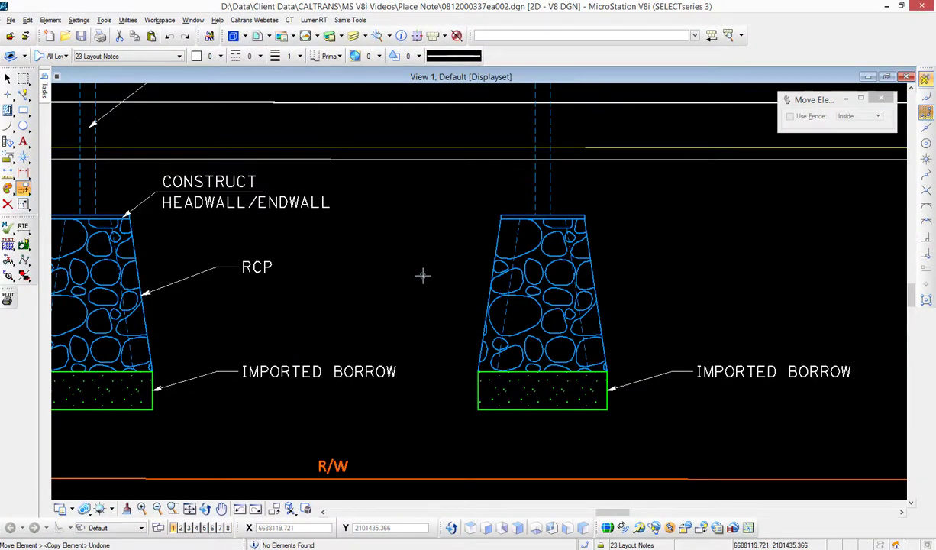
pyautogui.moveTo(356, 238)
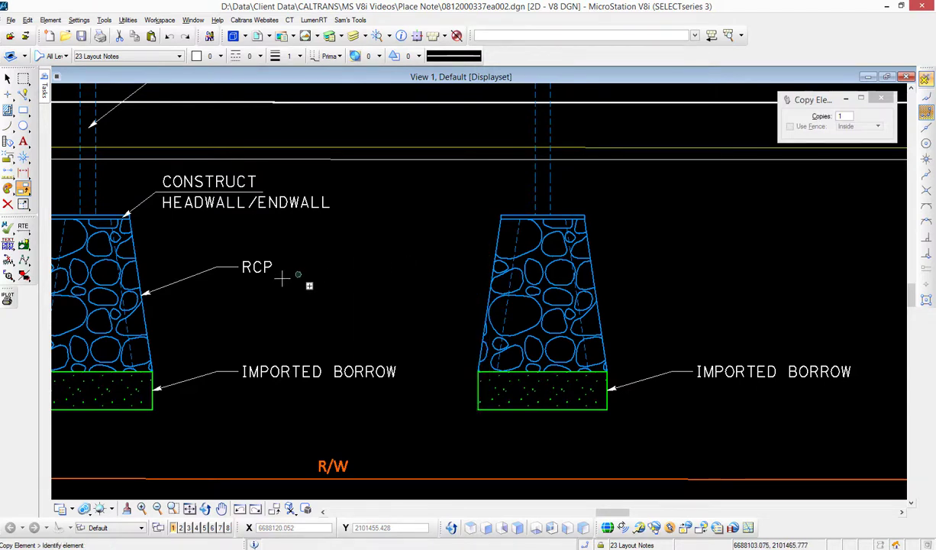
# - Select the left headwall's RCP callout note as the element to copy
pyautogui.click(283, 278)
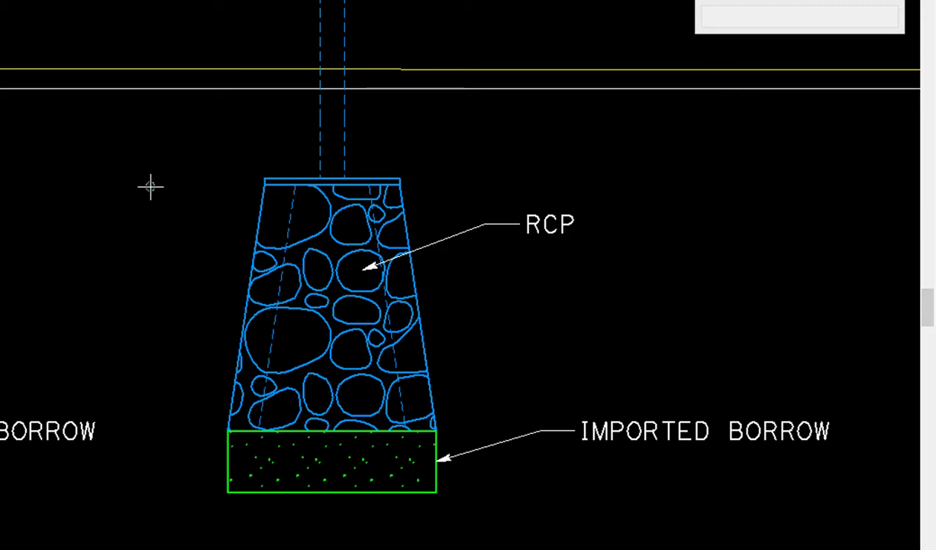
# - Open the Modify popup menu in the view with a right-click
pyautogui.rightClick(151, 187)
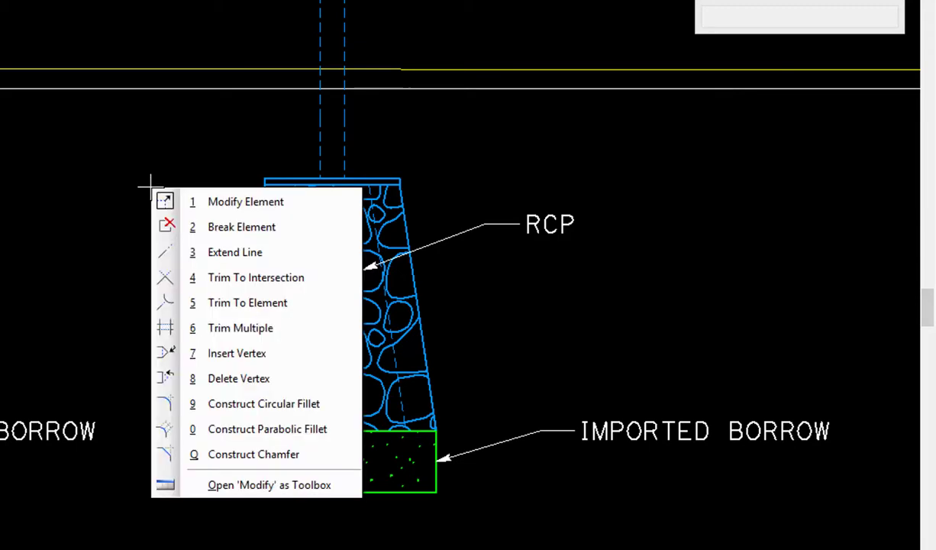